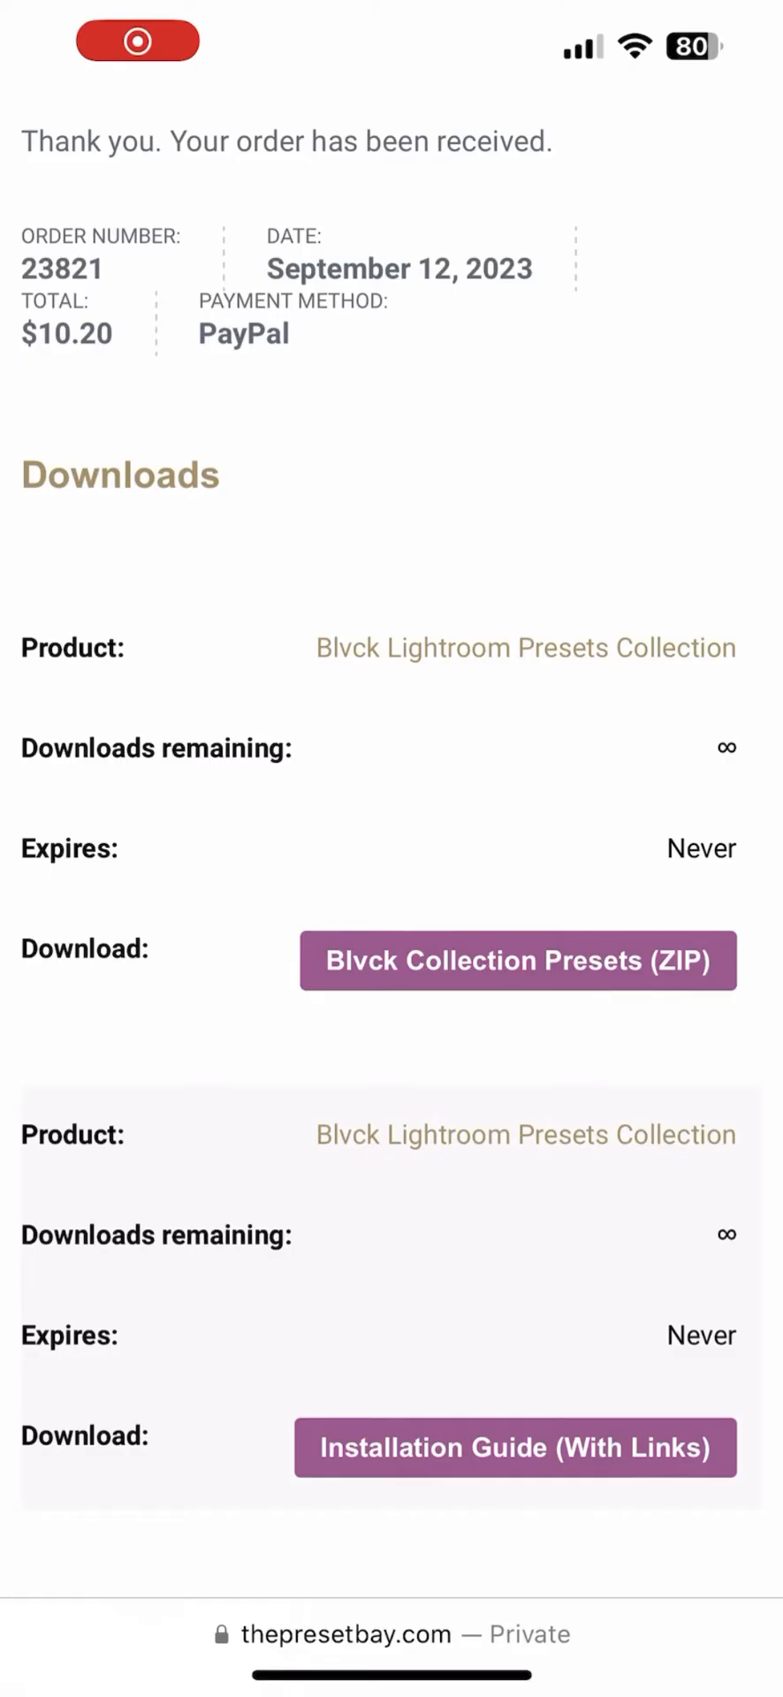
Locate and open the downloaded Blvck preset ZIP from Recent files in My Files.
click(516, 960)
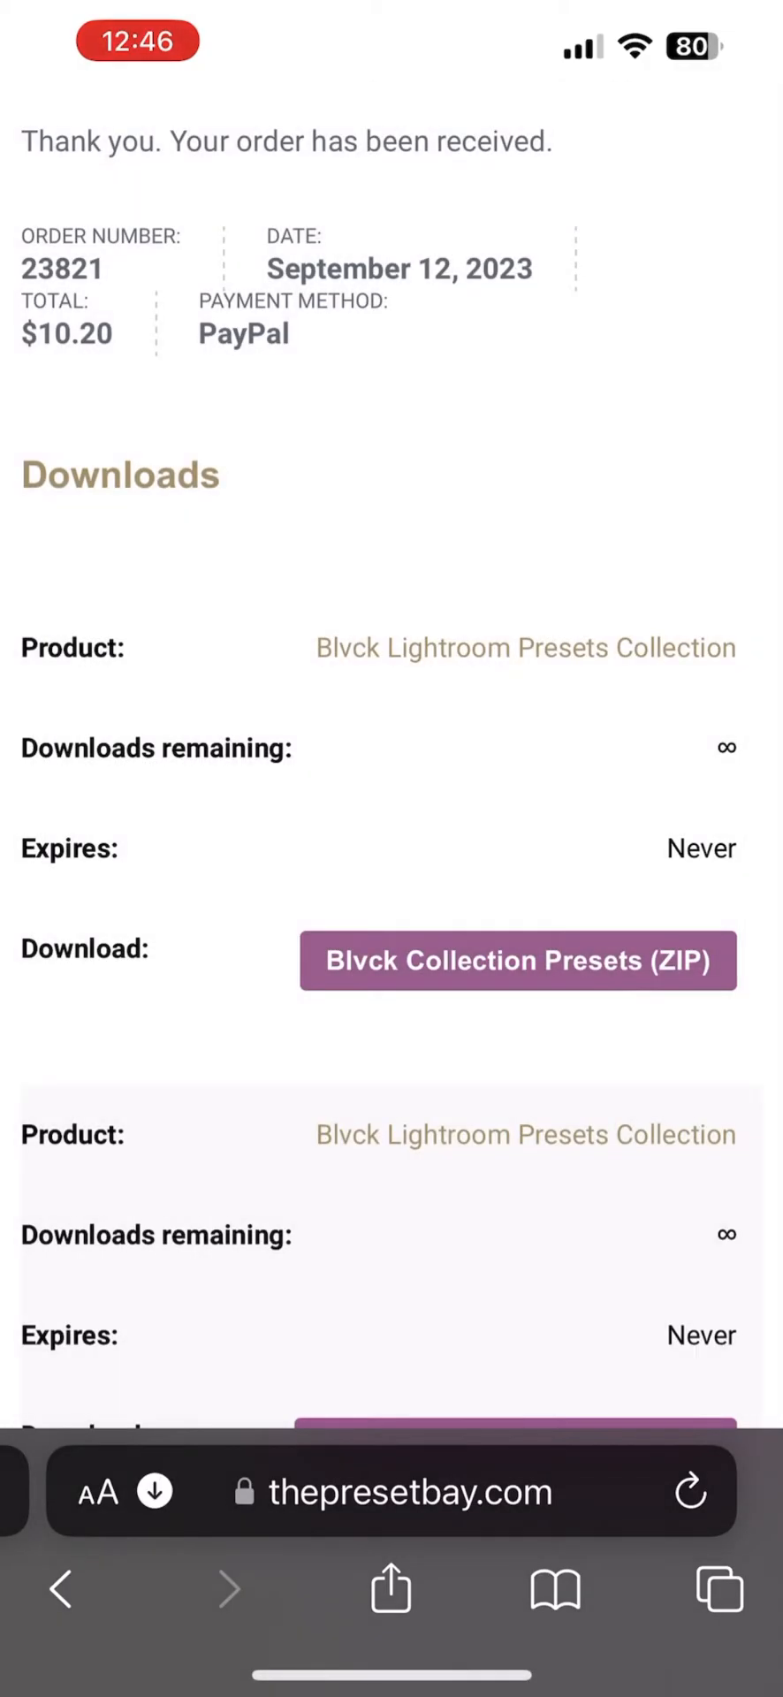
scroll(down, 3)
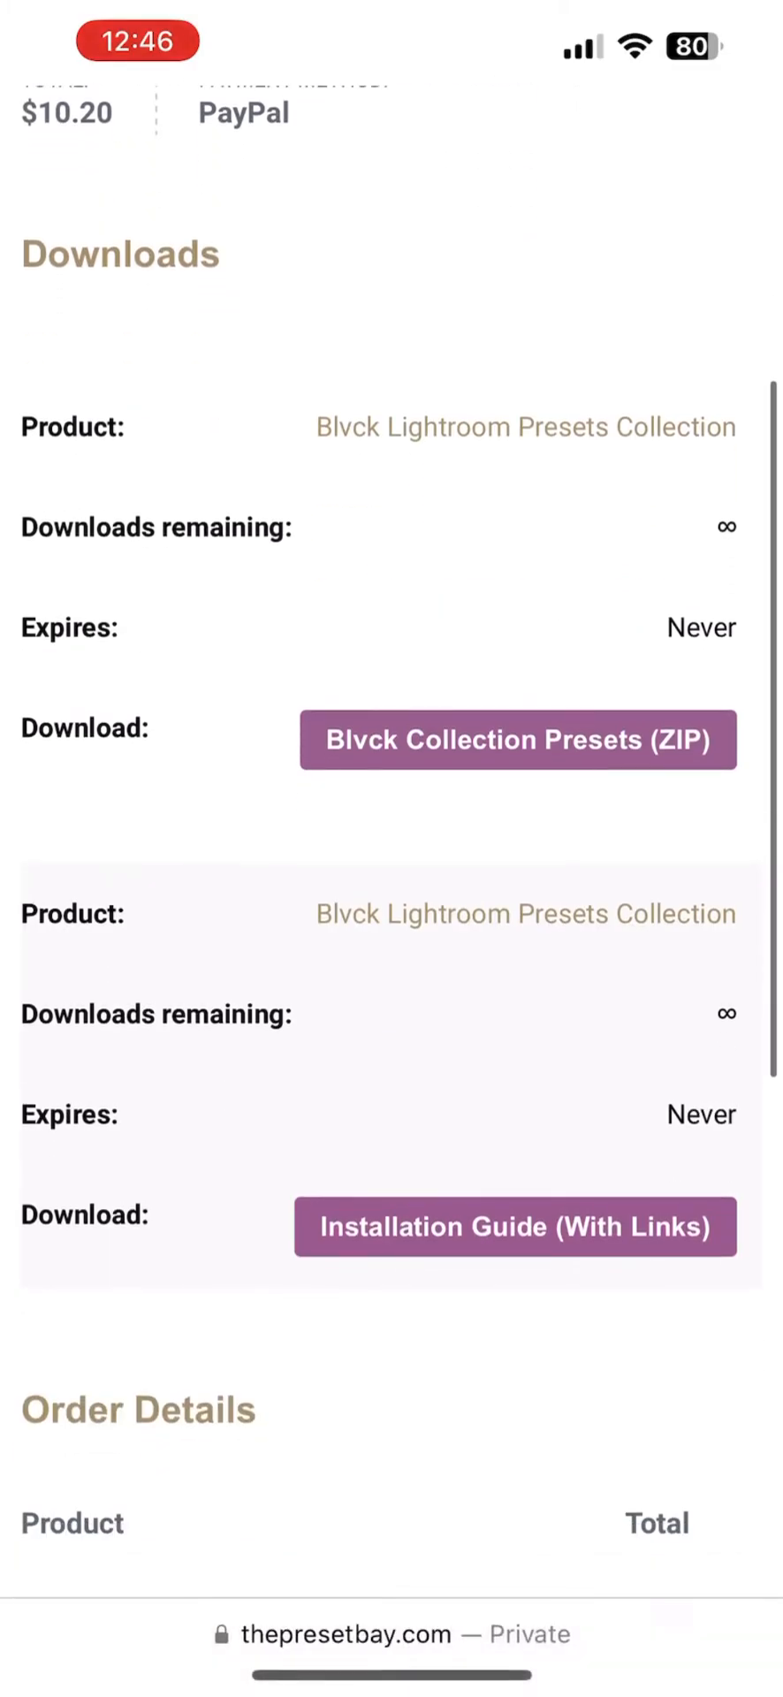
click(393, 1634)
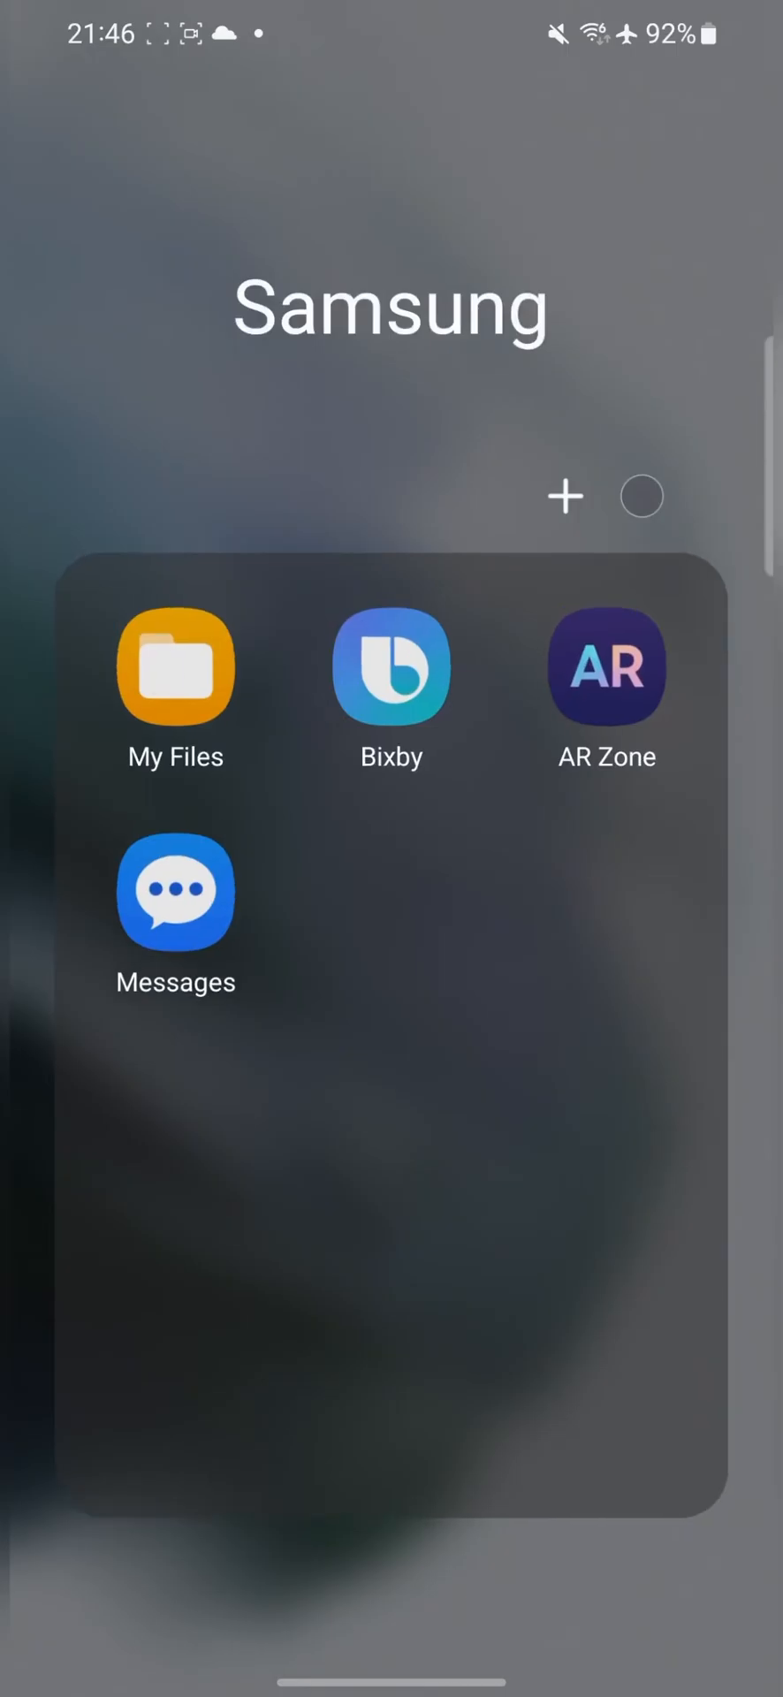
click(175, 667)
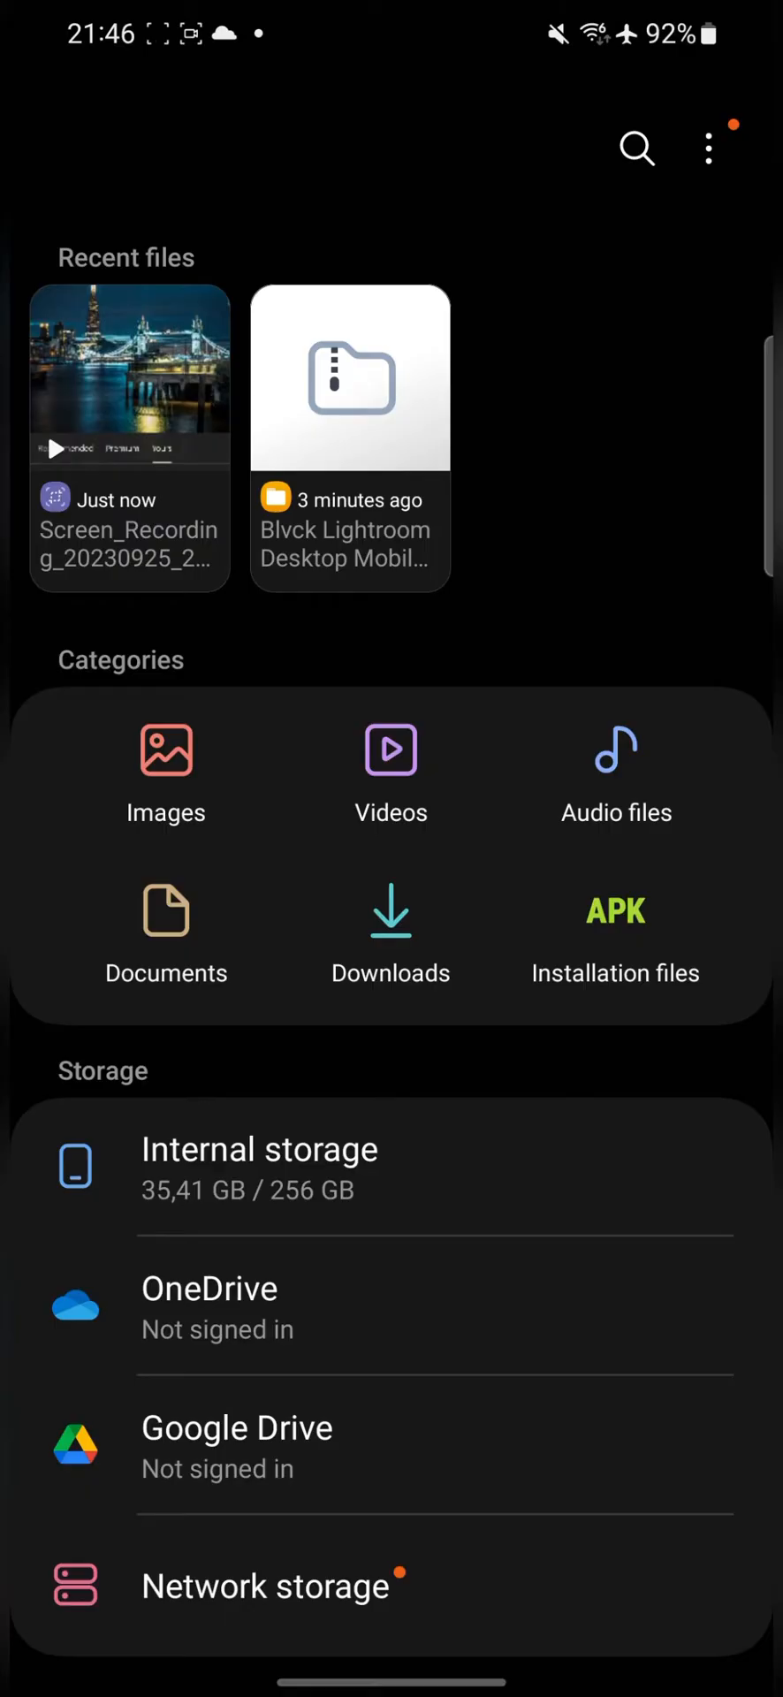
click(390, 932)
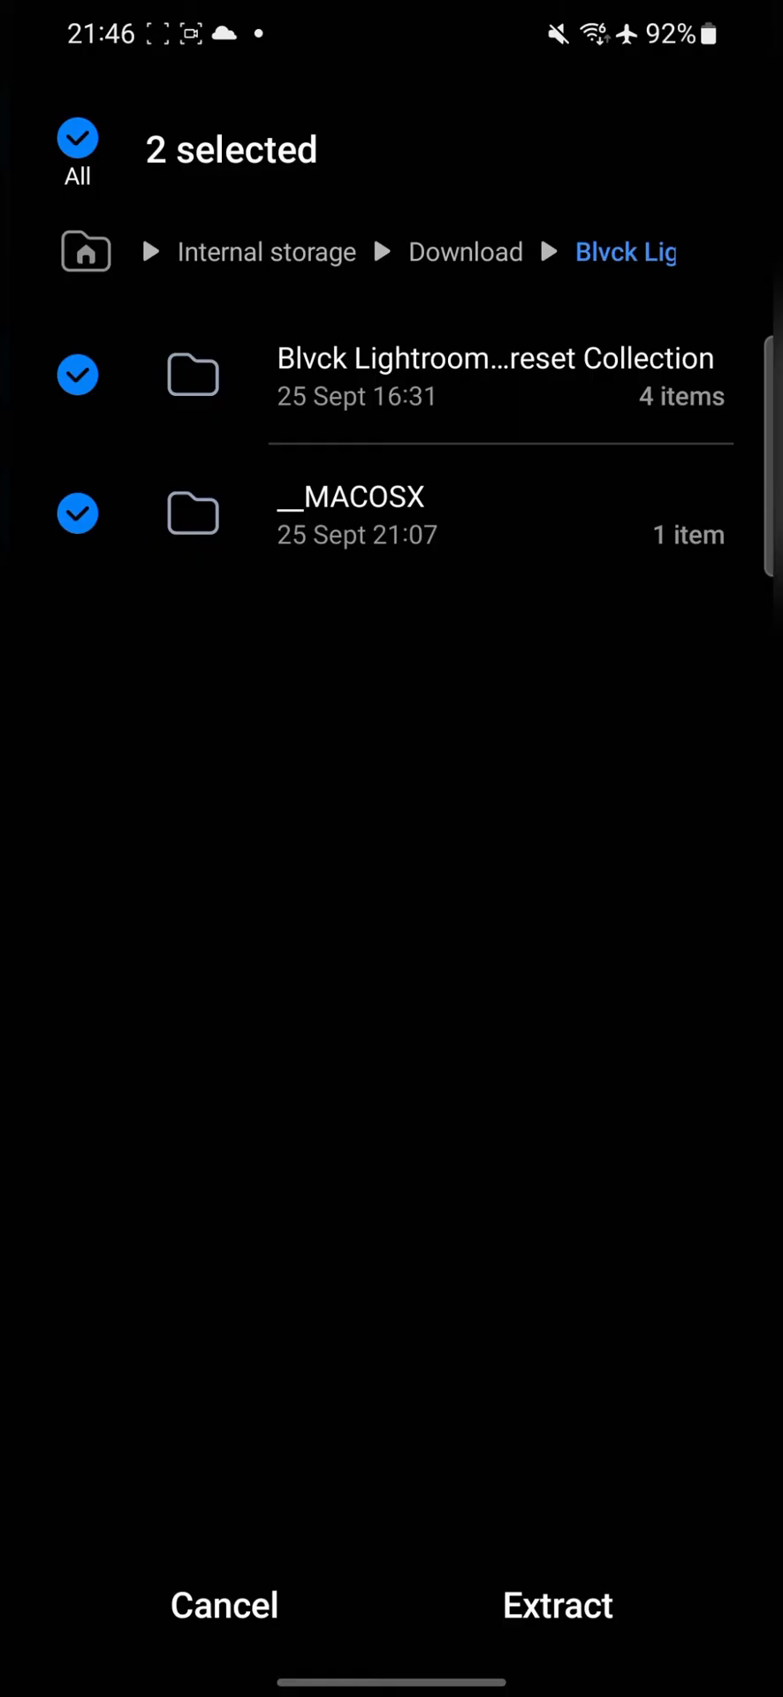
Extract the Blvck preset collection folder under the suggested name, leaving __MACOSX out.
click(77, 512)
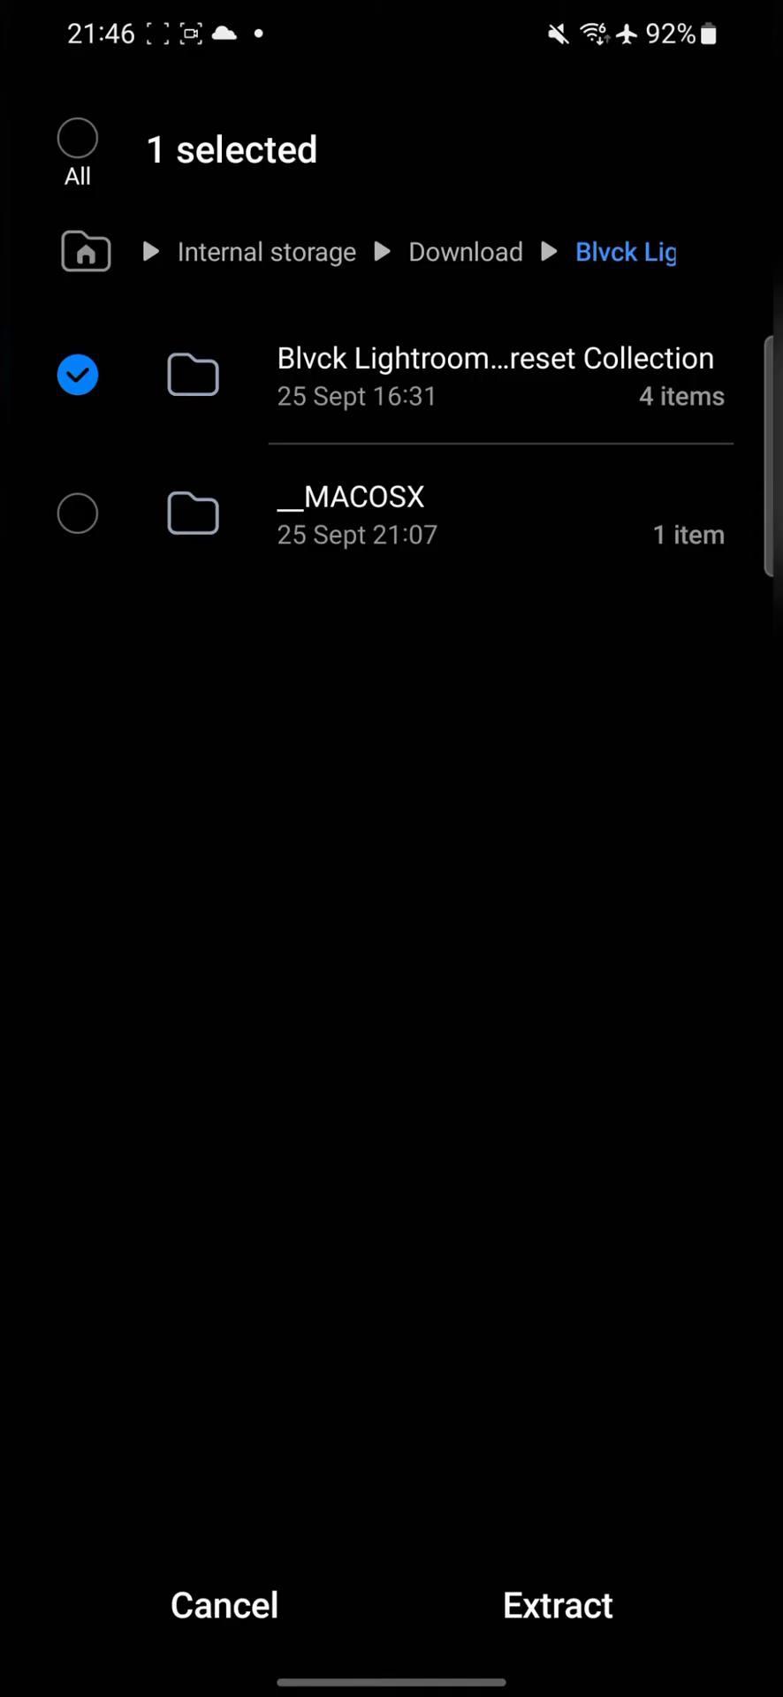
click(557, 1604)
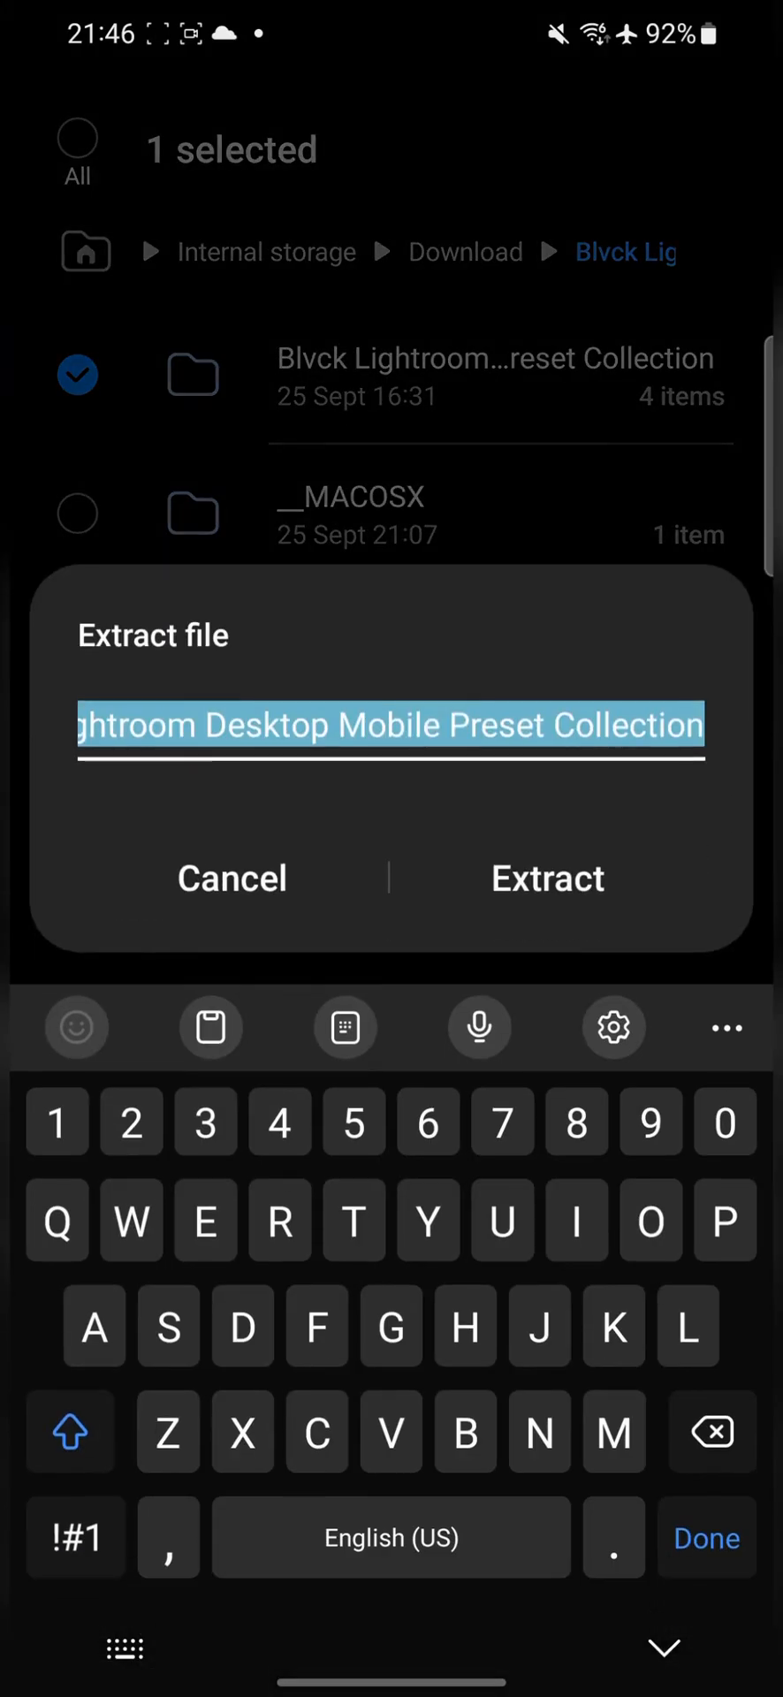
click(548, 879)
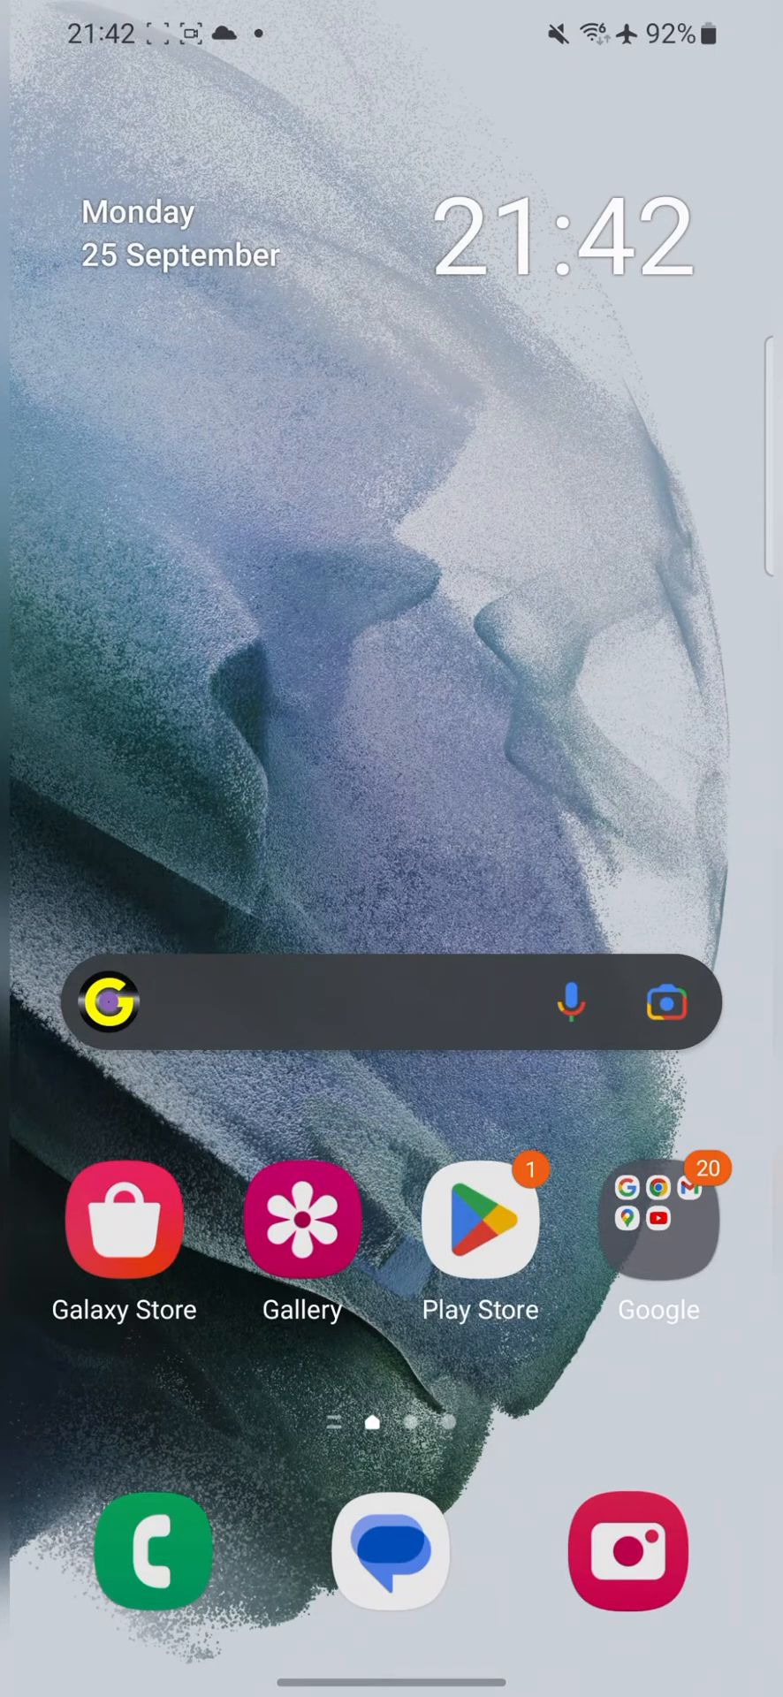
Launch Lightroom and open the Tower Bridge night photo in the editor.
scroll(left, 3)
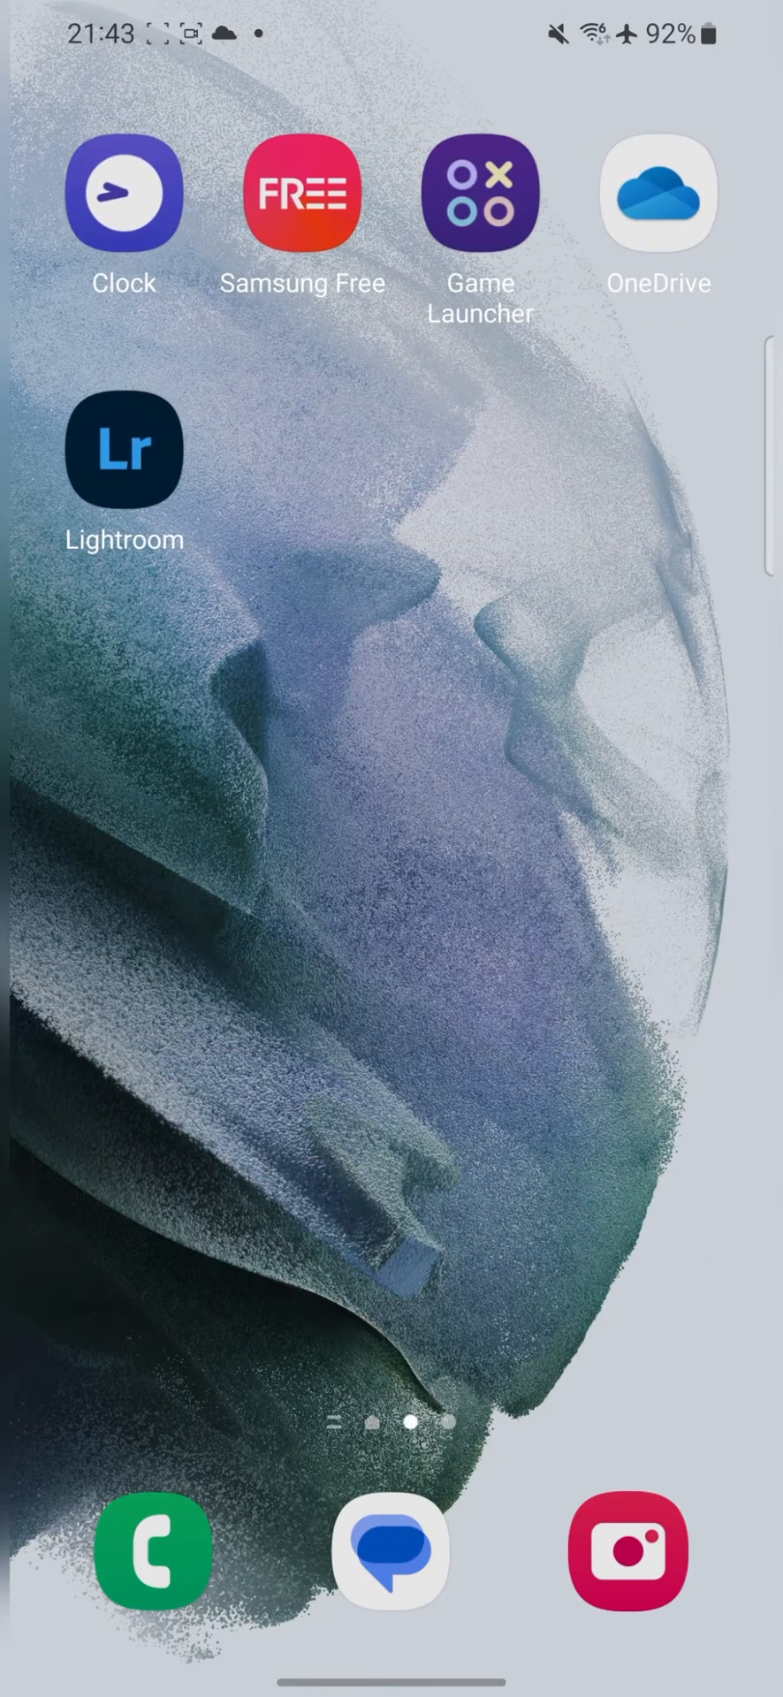
click(124, 447)
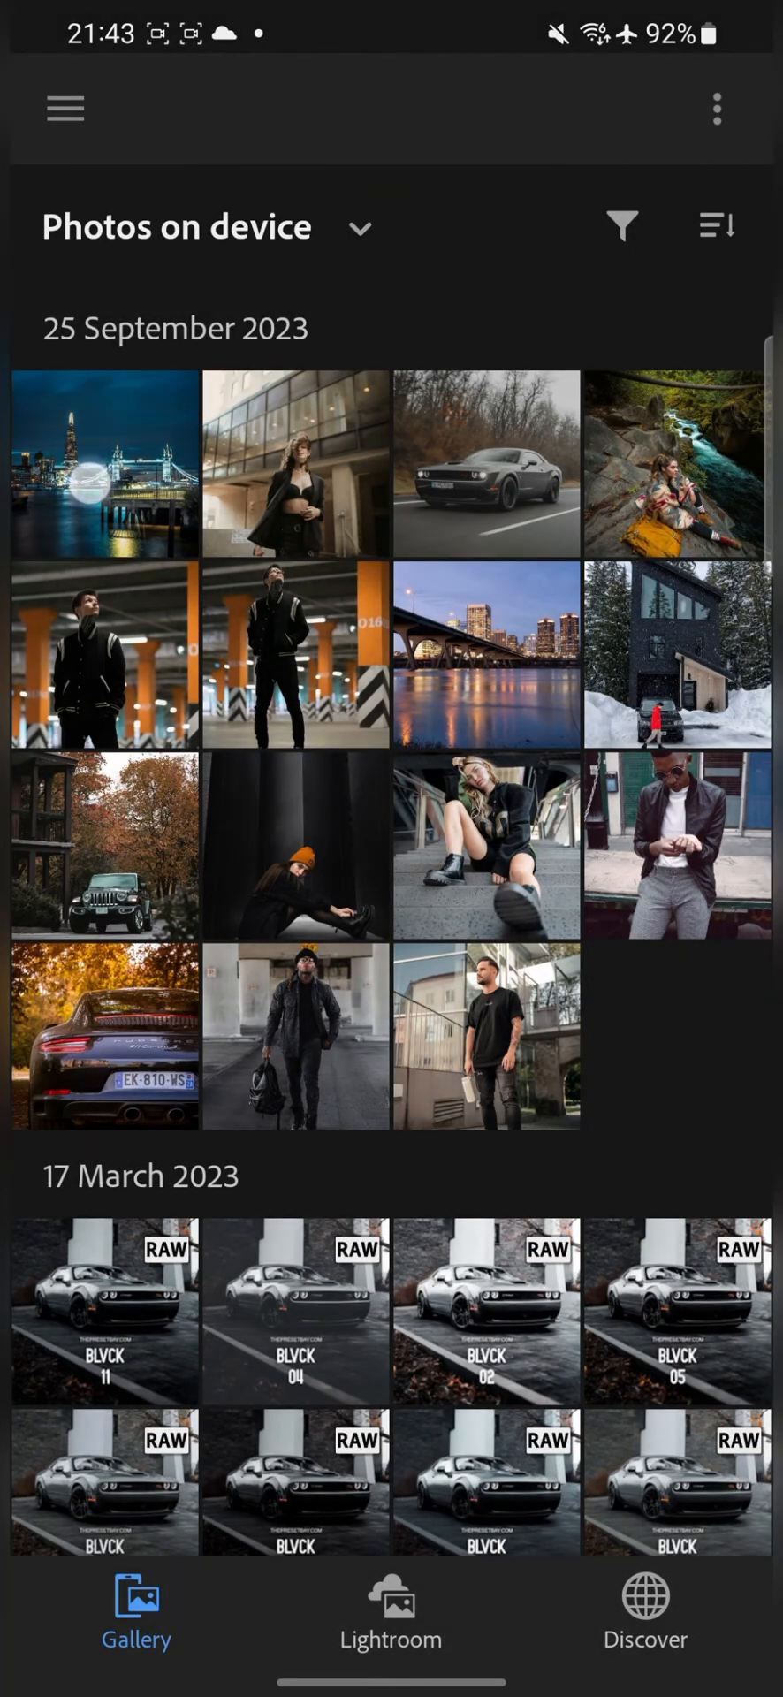
click(104, 465)
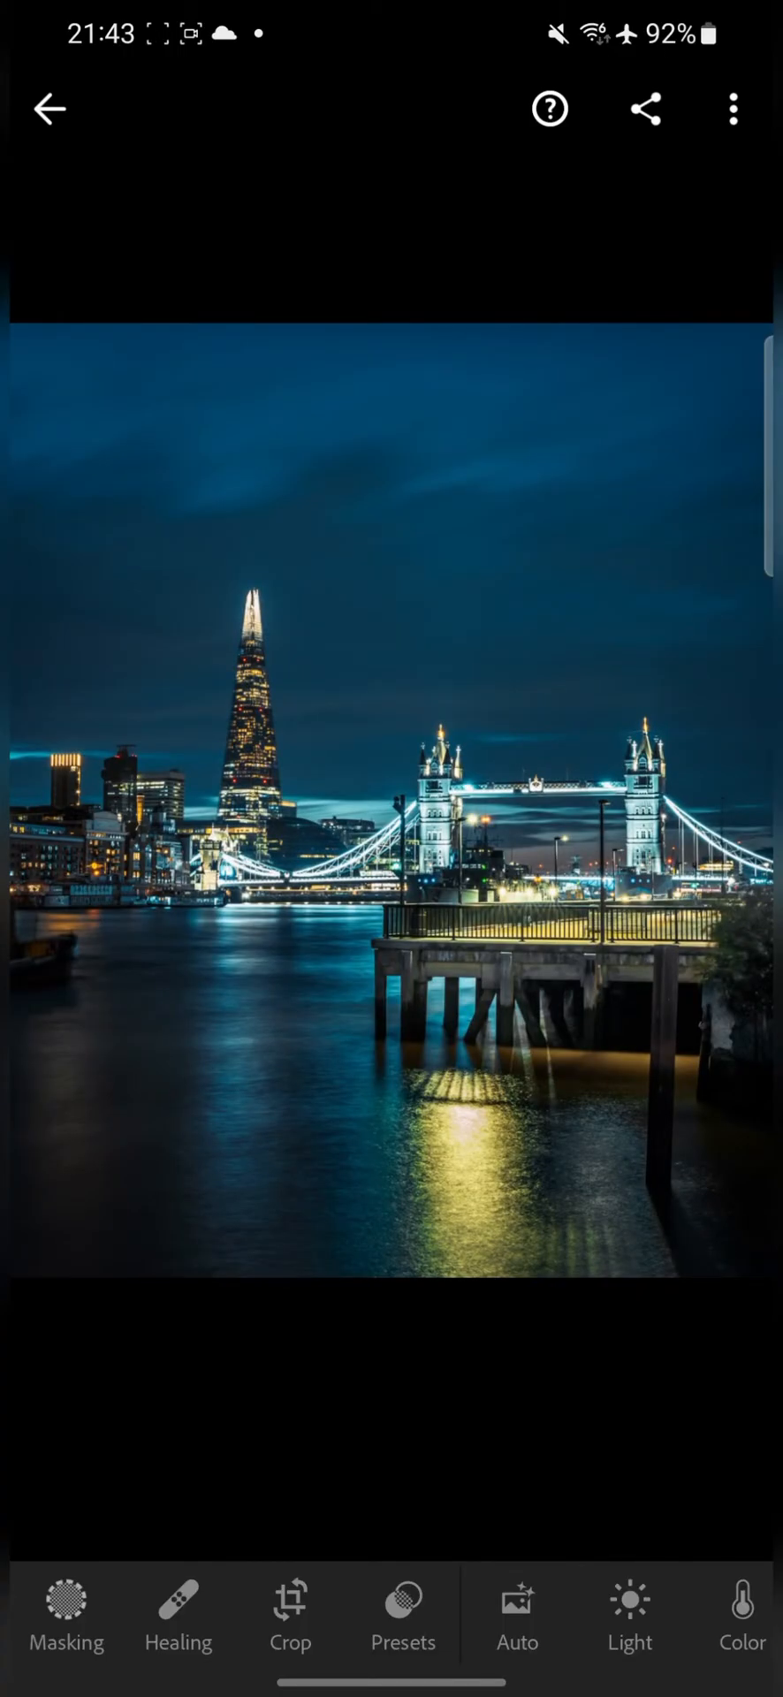
Start Import Presets from the Presets panel, bringing up the Downloads file browser.
click(401, 1618)
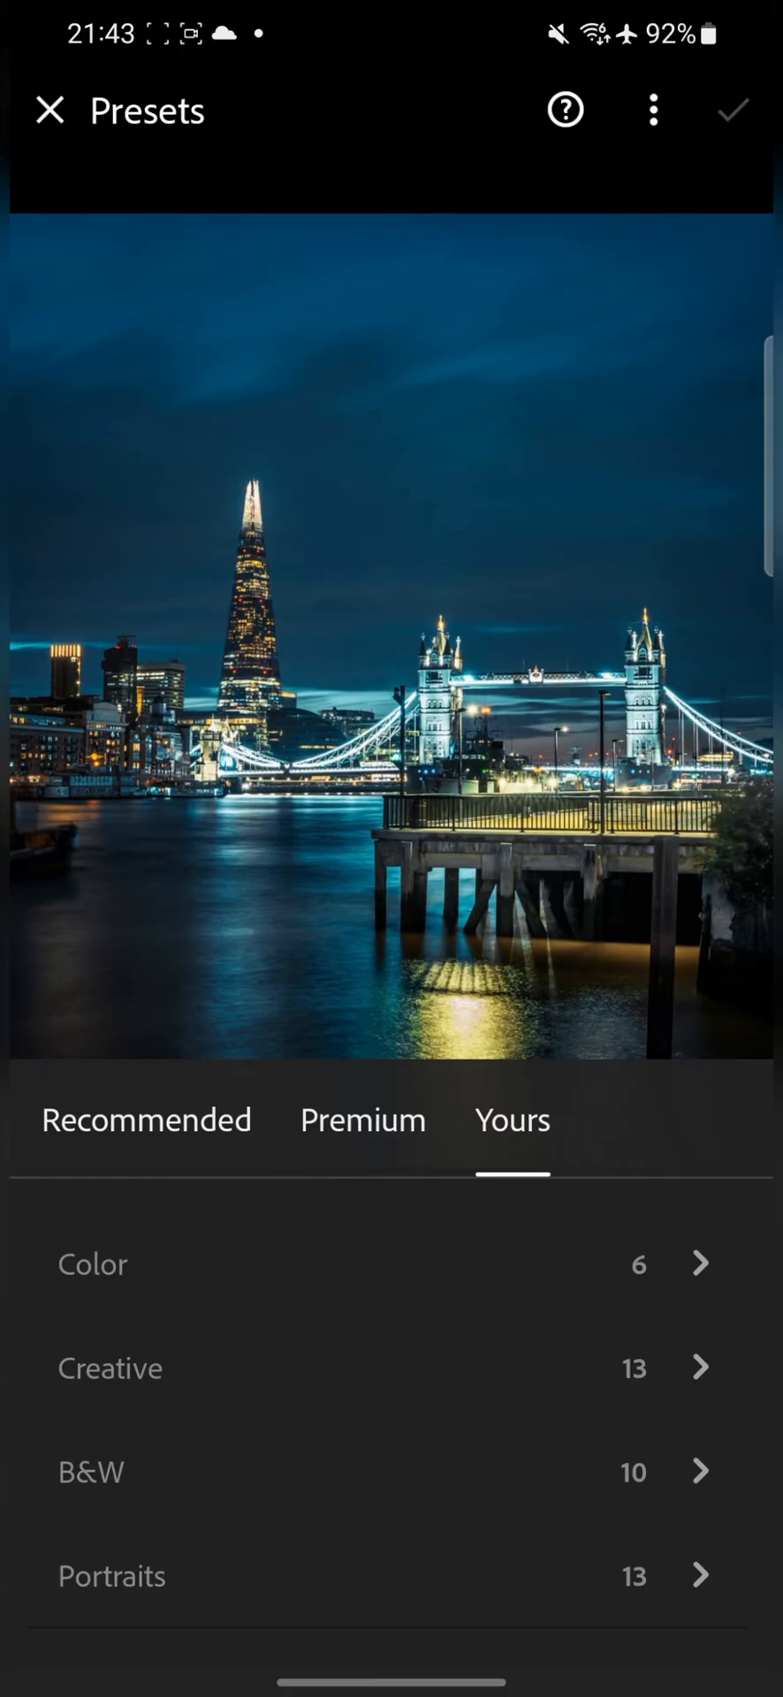
click(653, 109)
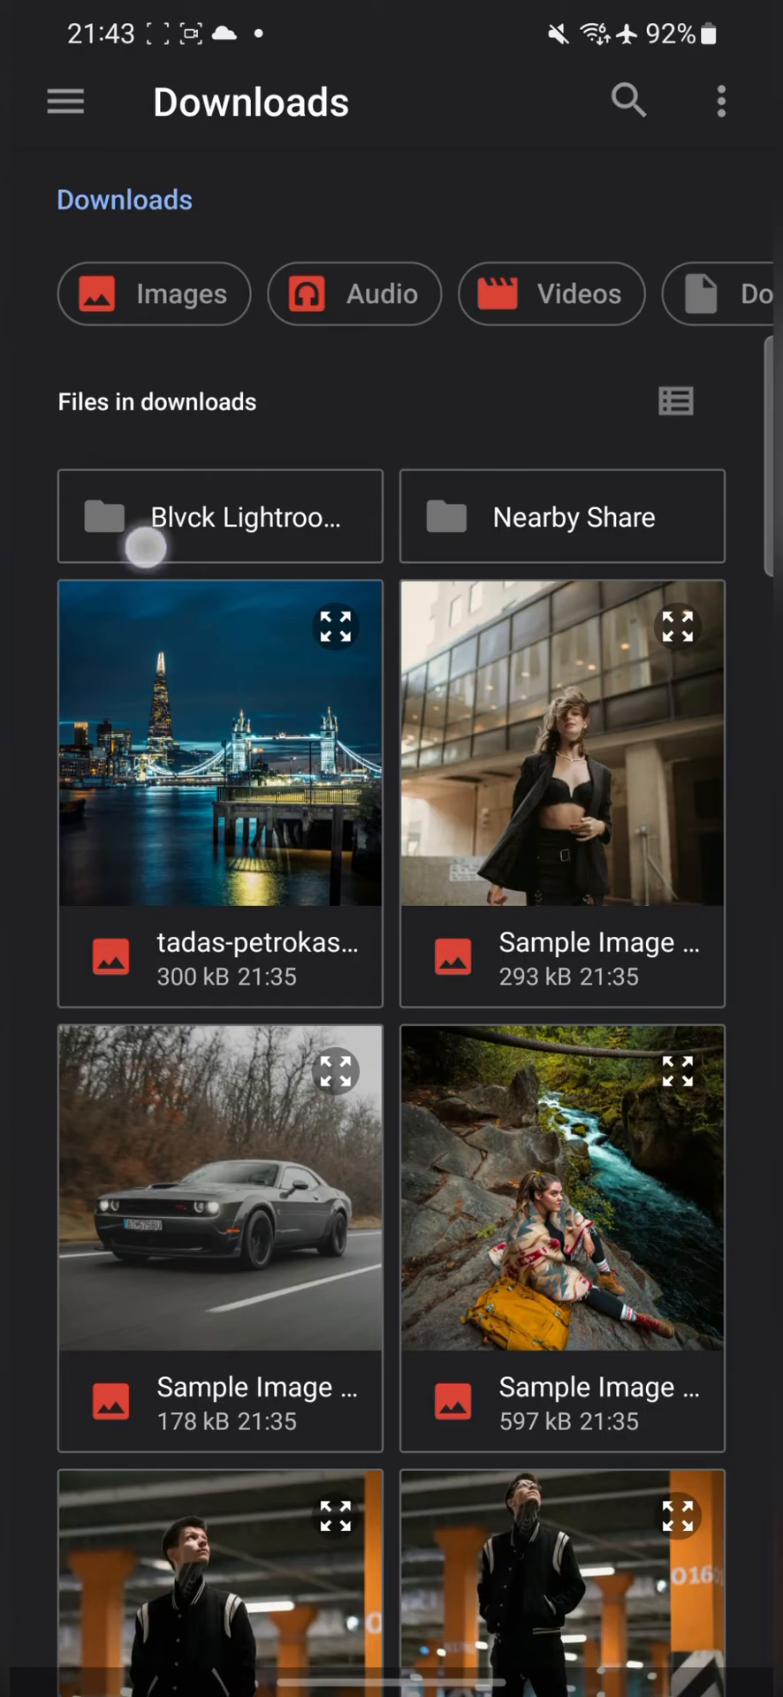
Import the .xmp preset files from the Blvck collection's Mobile > Android folder.
click(220, 516)
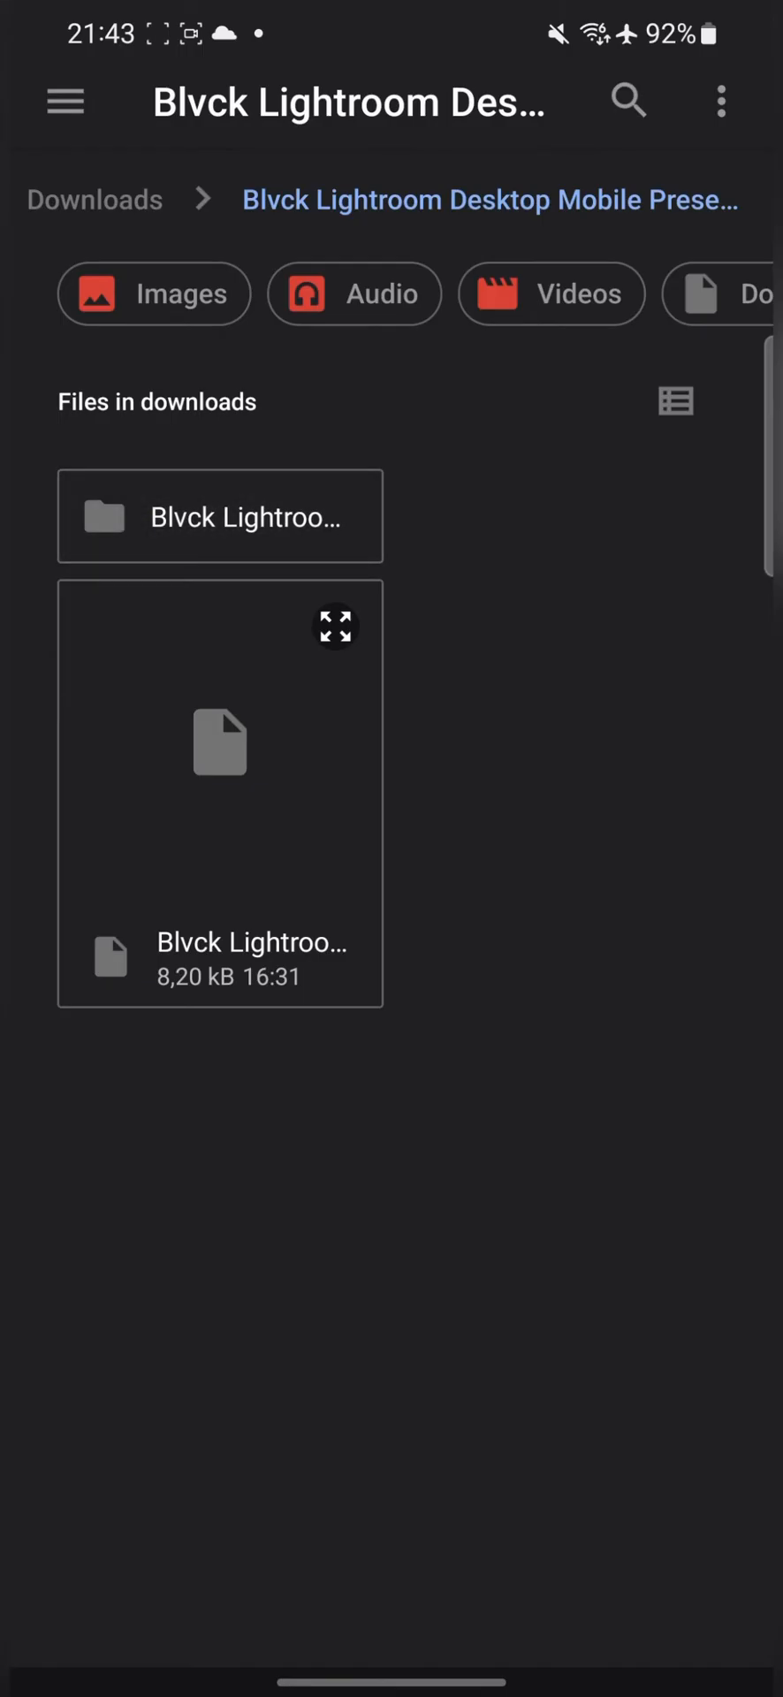
click(221, 515)
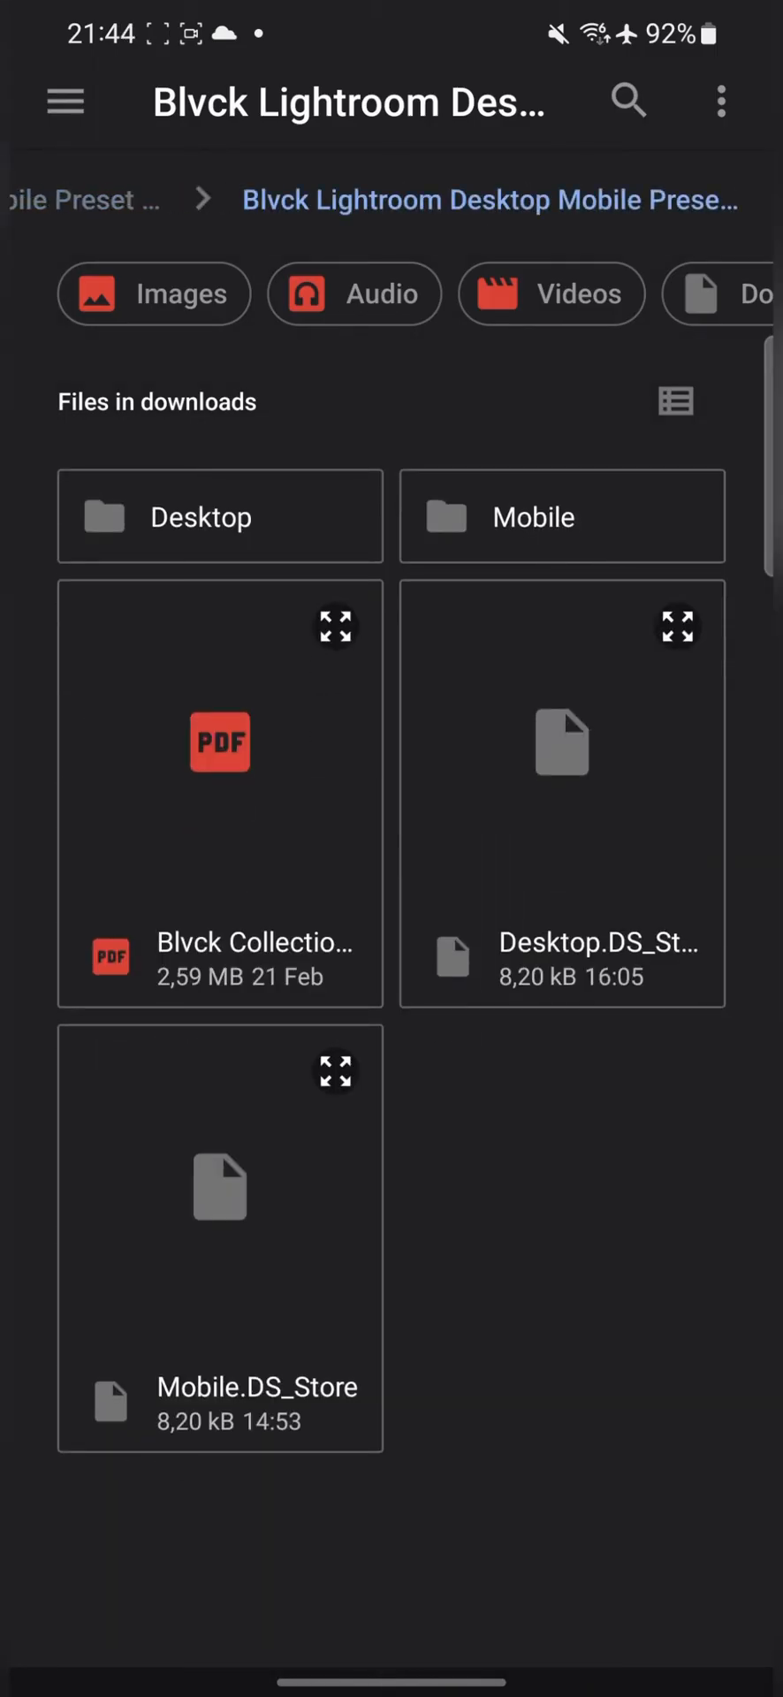
click(561, 517)
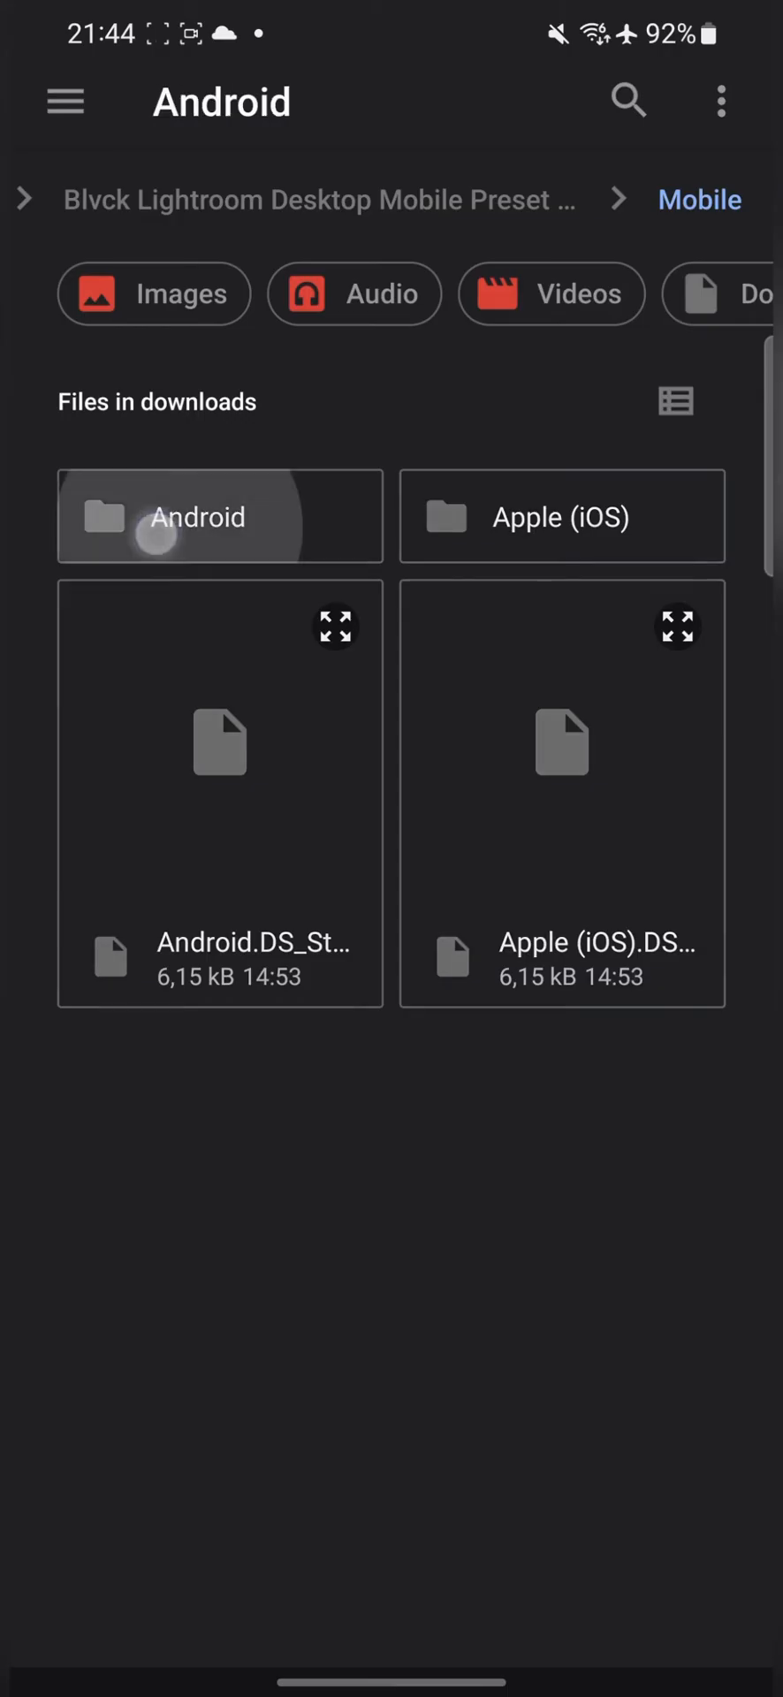
click(216, 516)
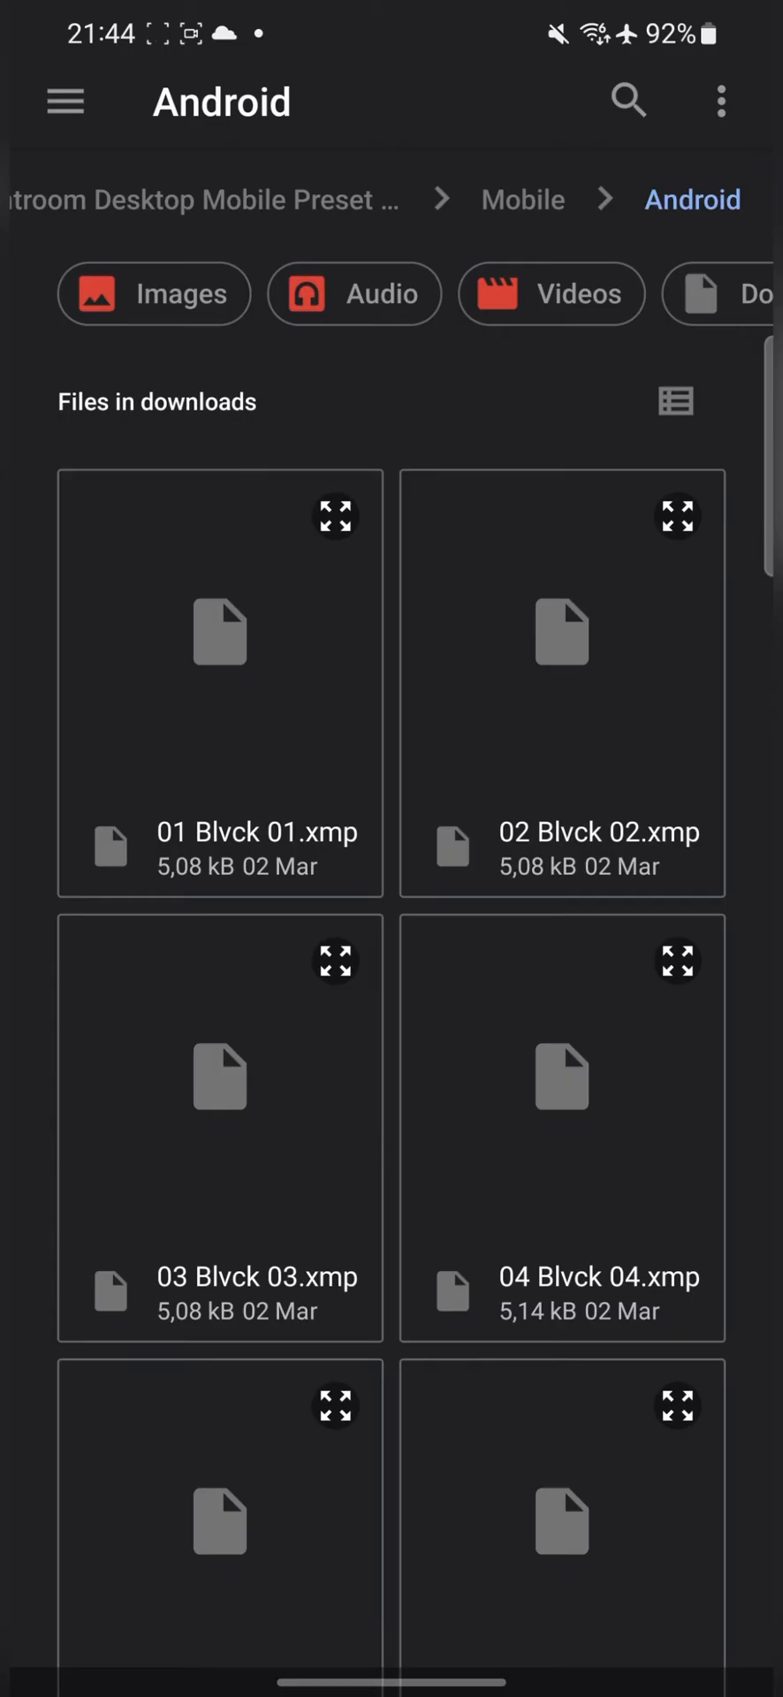
click(150, 755)
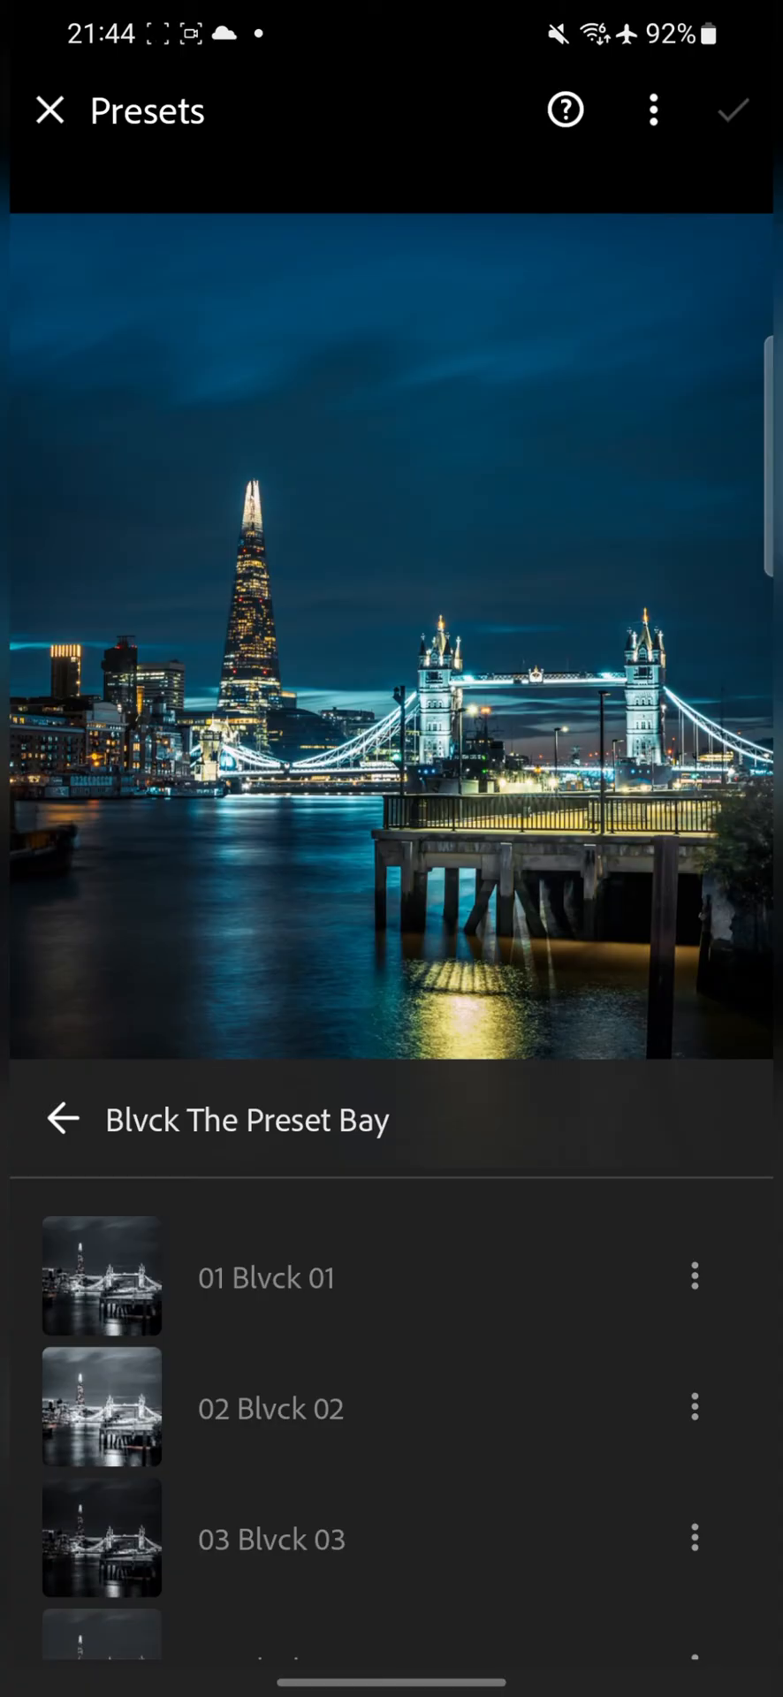
Apply a Blvck The Preset Bay preset, turning the Tower Bridge photo dark and muted.
scroll(down, 3)
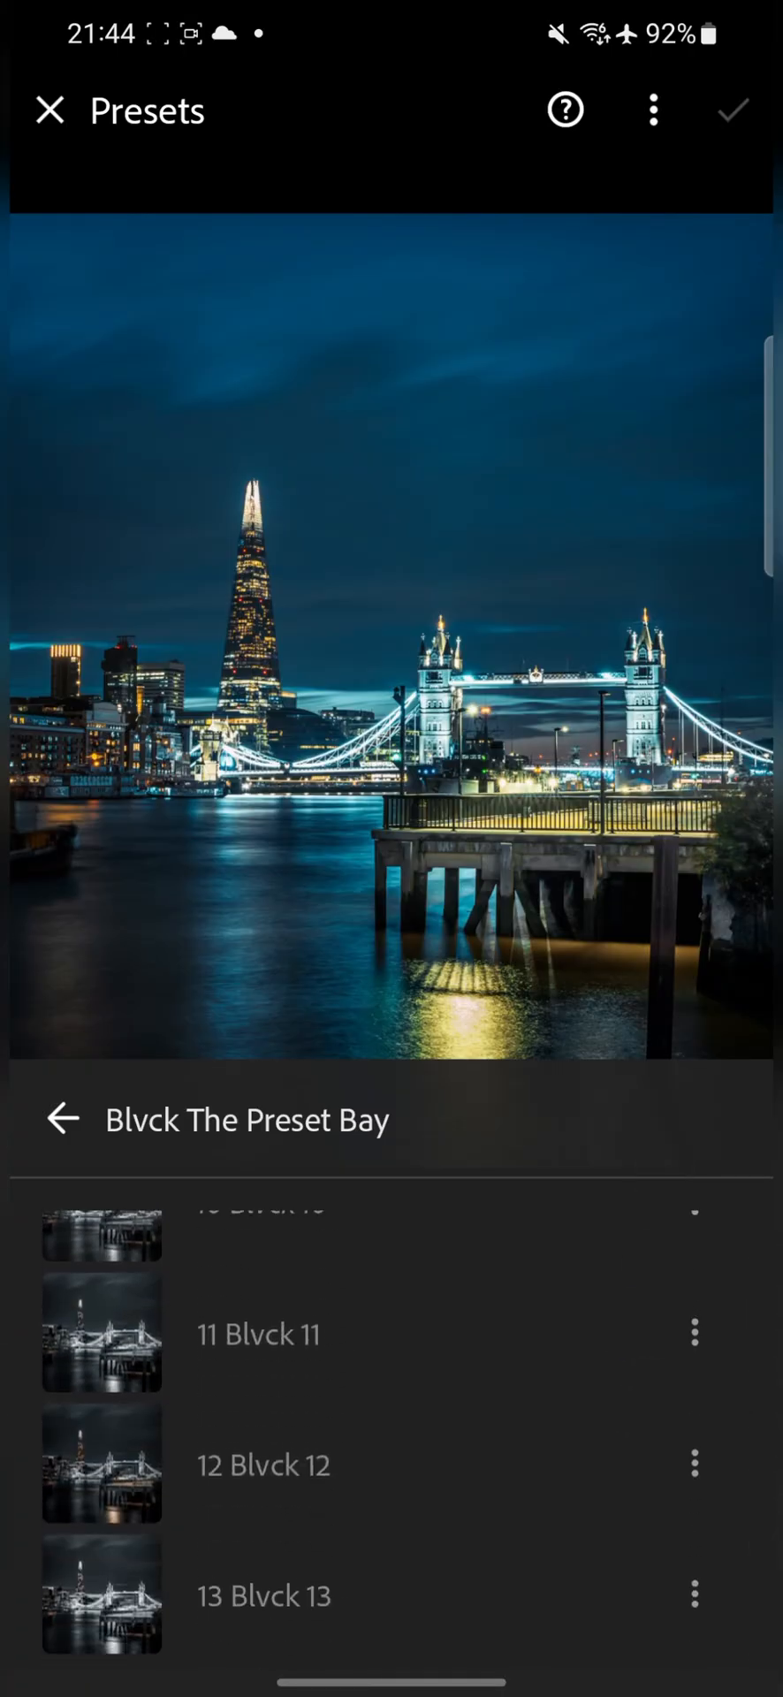
click(102, 1464)
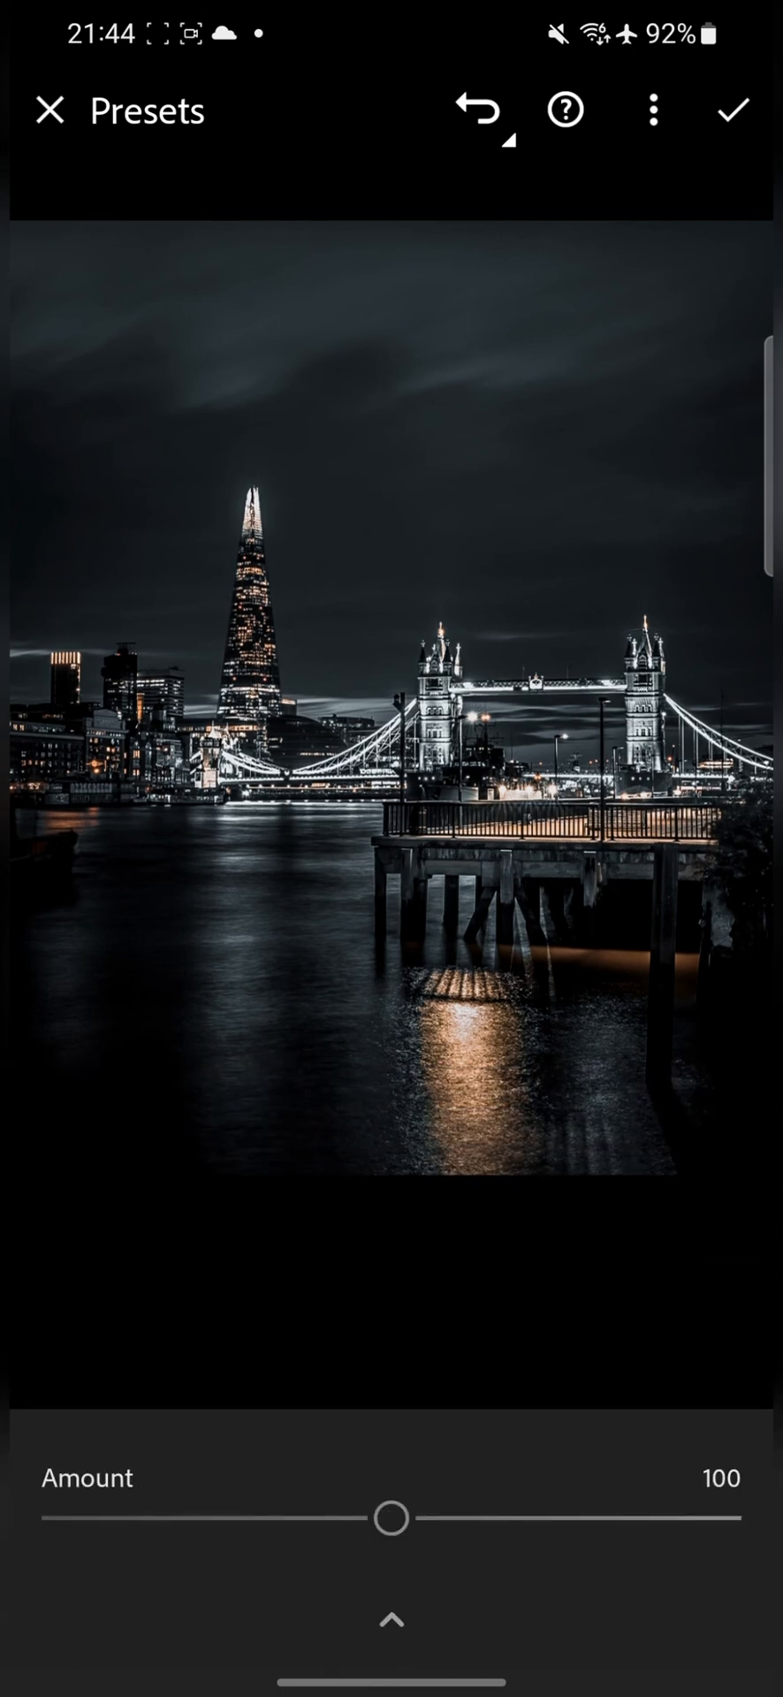
Try the preset amount at 80 and 129, settle near 101 and commit it.
drag(392, 1518, 319, 1519)
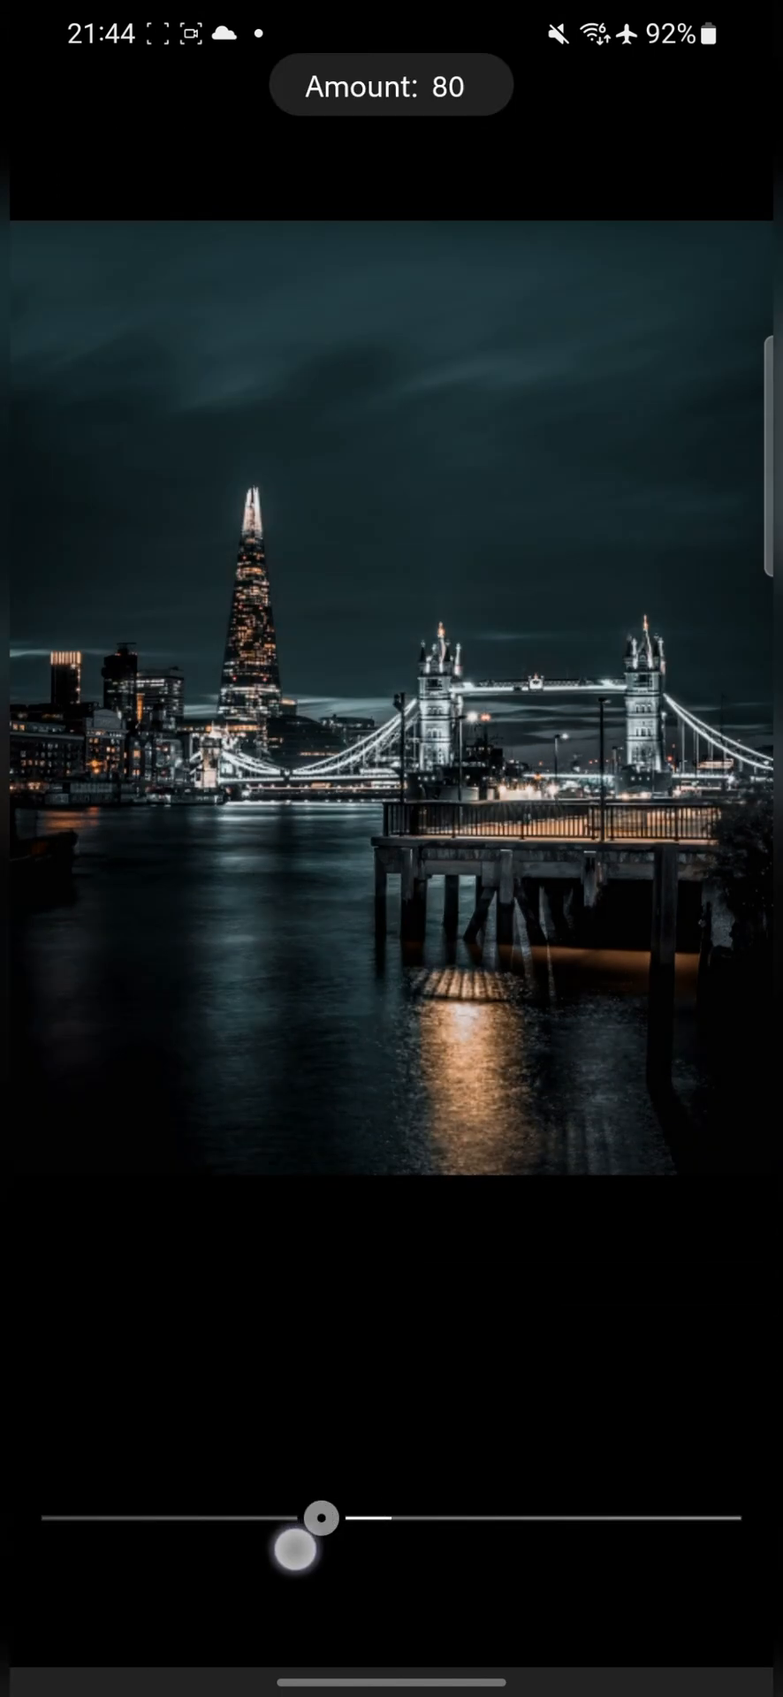
drag(320, 1519, 493, 1519)
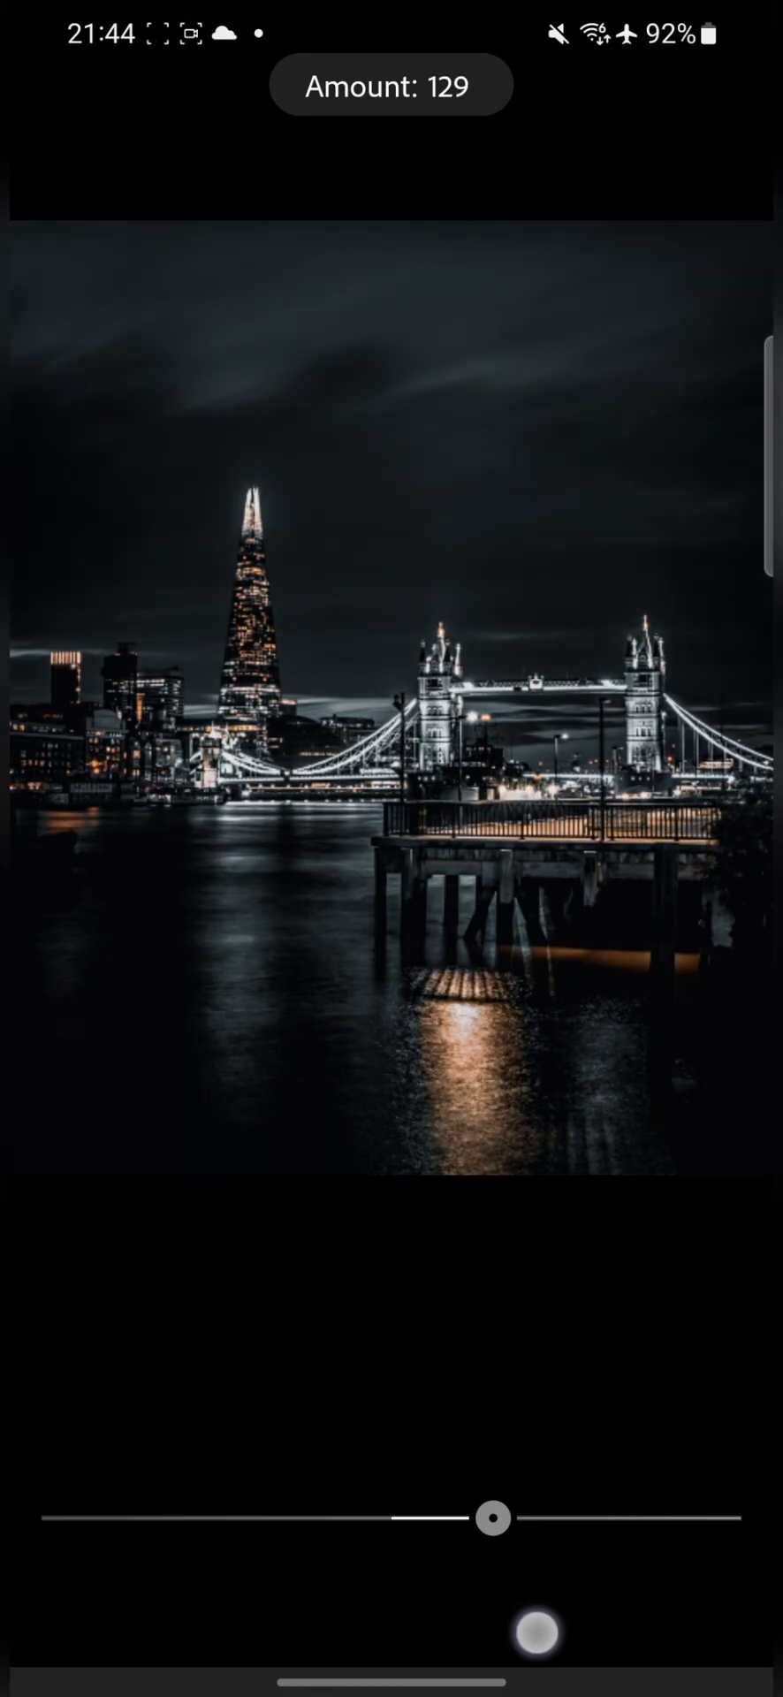
drag(495, 1517, 385, 1517)
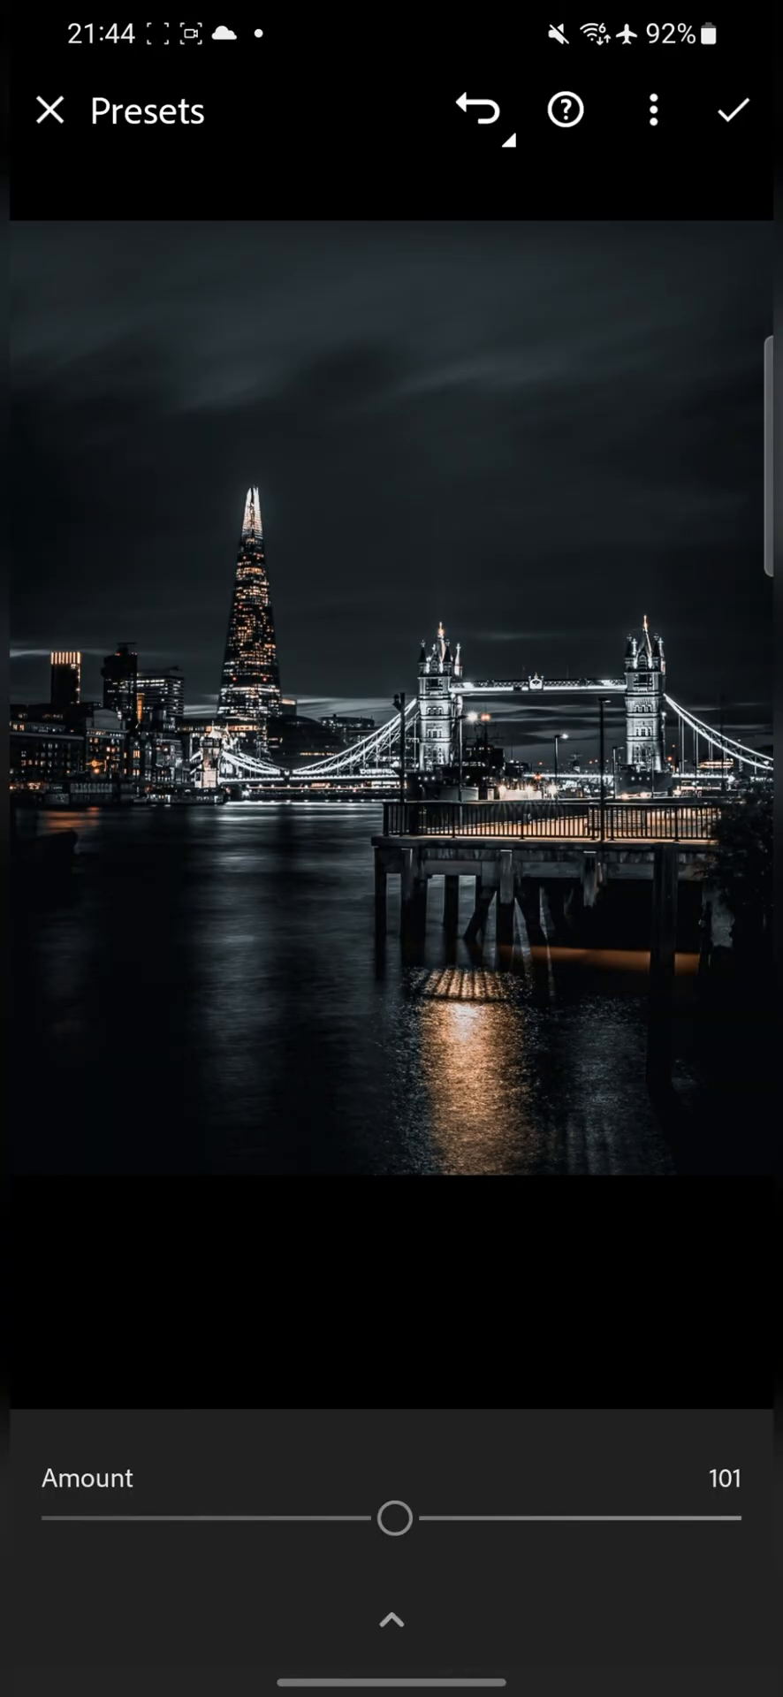
click(734, 110)
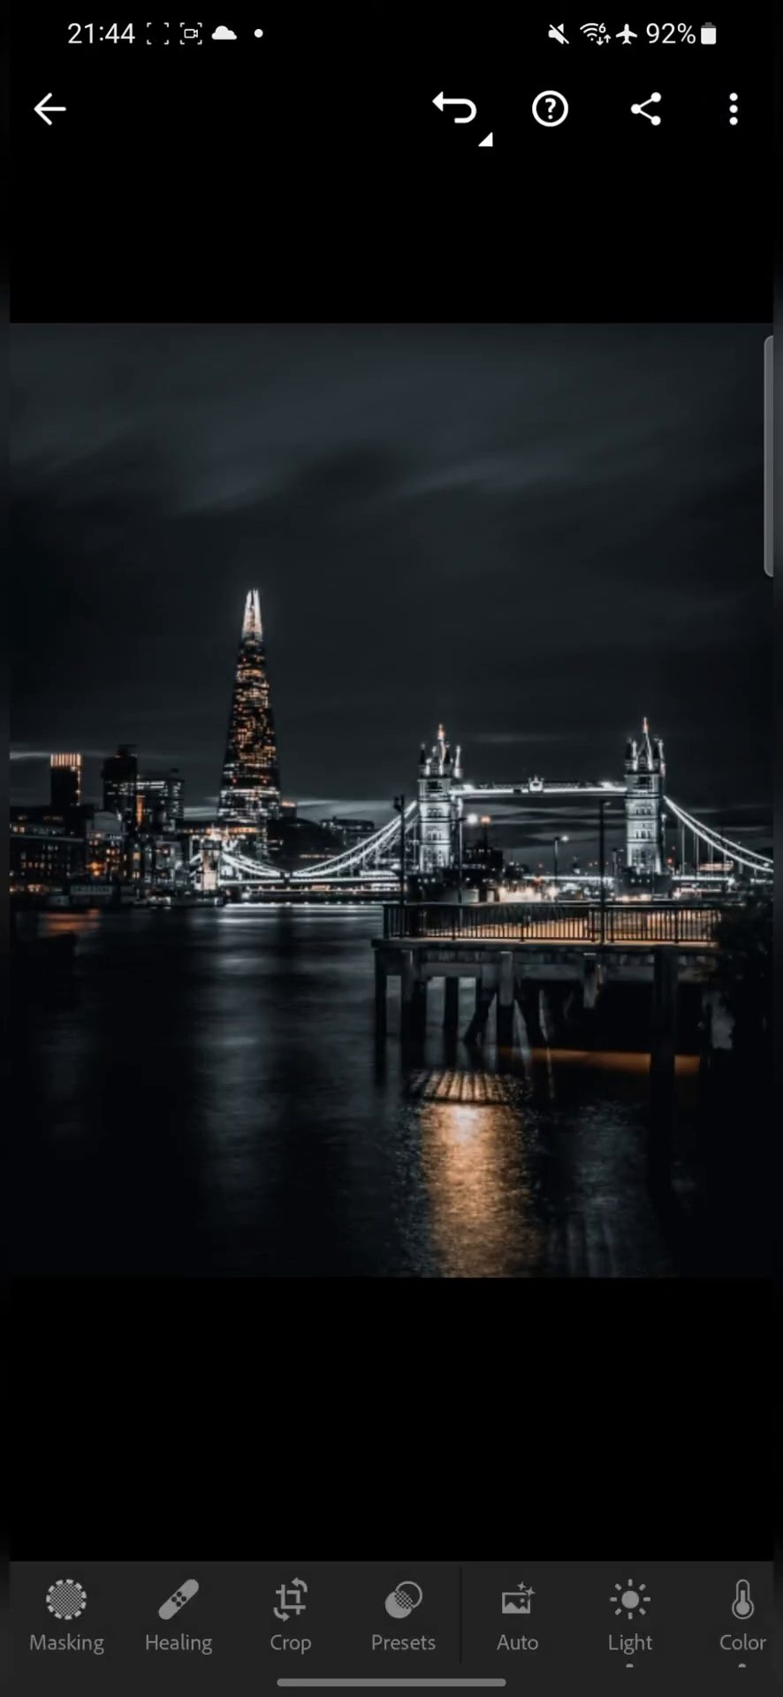